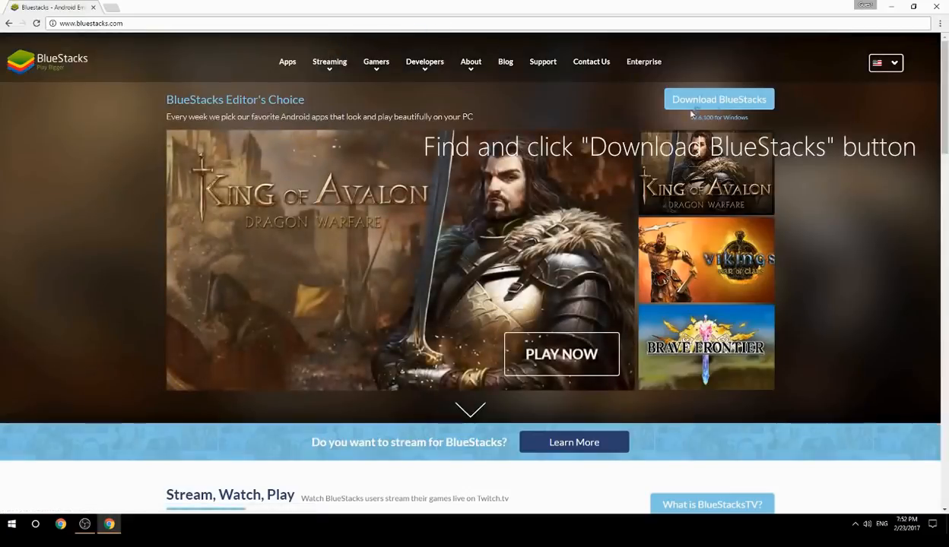
- Download the BlueStacks installer from bluestacks.com
click(718, 99)
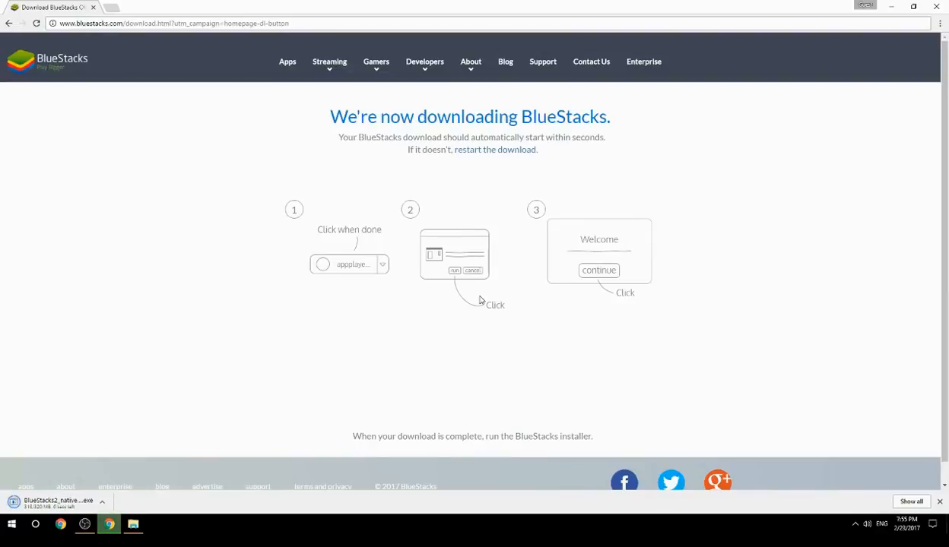
mouse_move(471, 277)
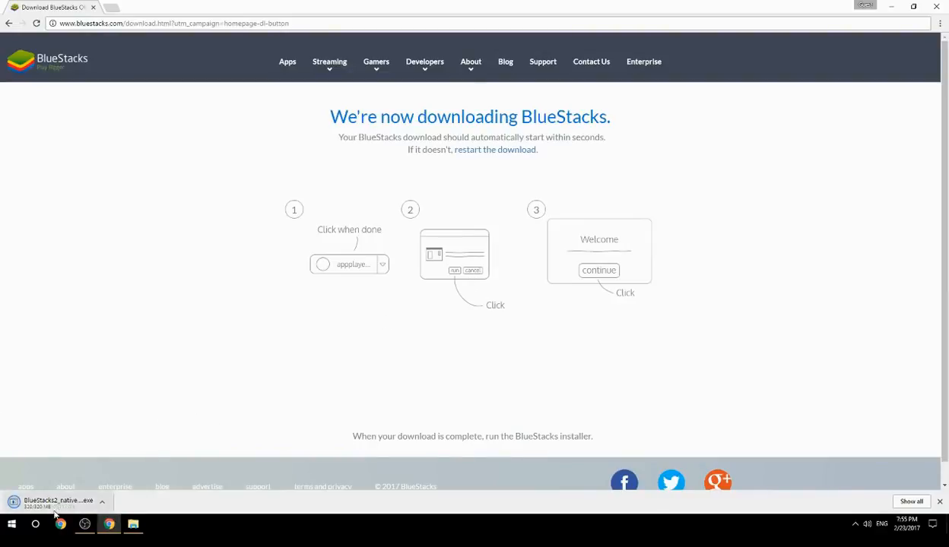
mouse_move(58, 502)
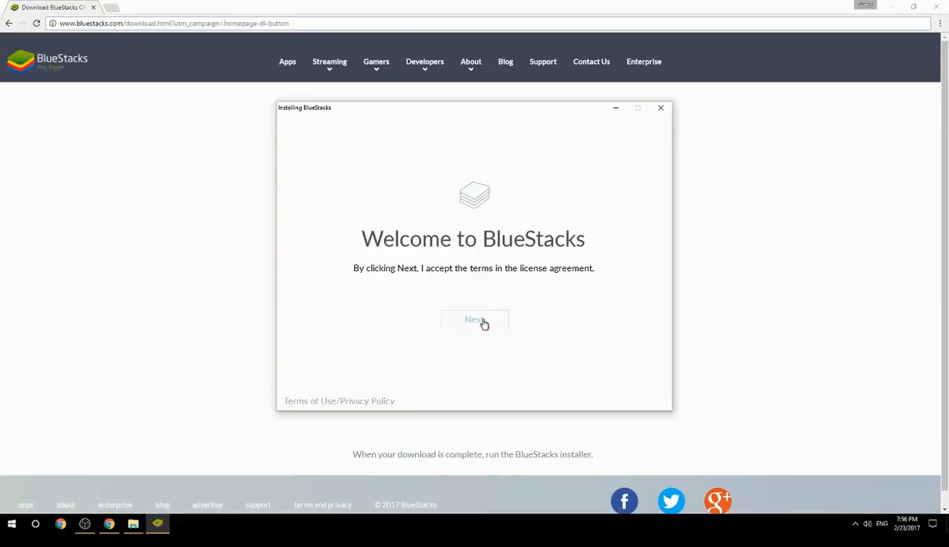
- Install BlueStacks with the default C:\ProgramData location and finish so BlueStacks launches
click(475, 319)
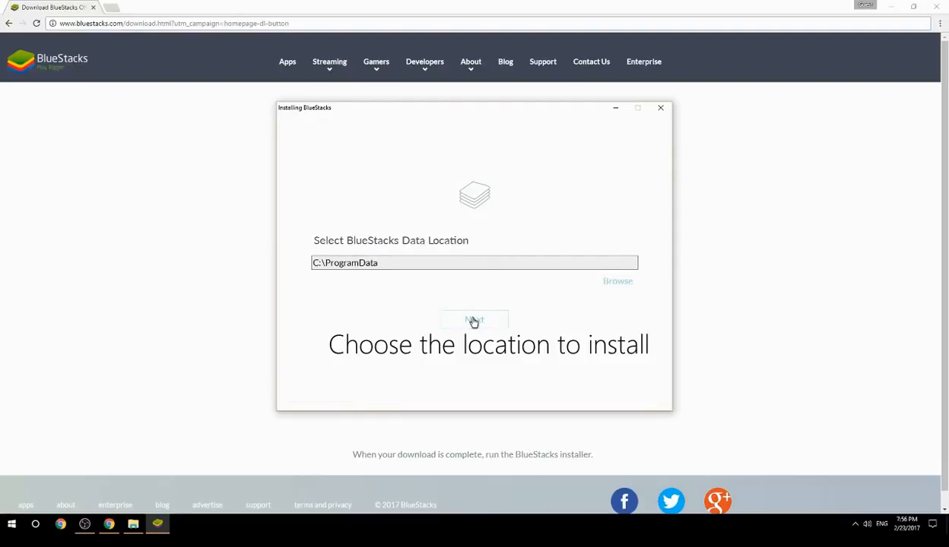
click(474, 319)
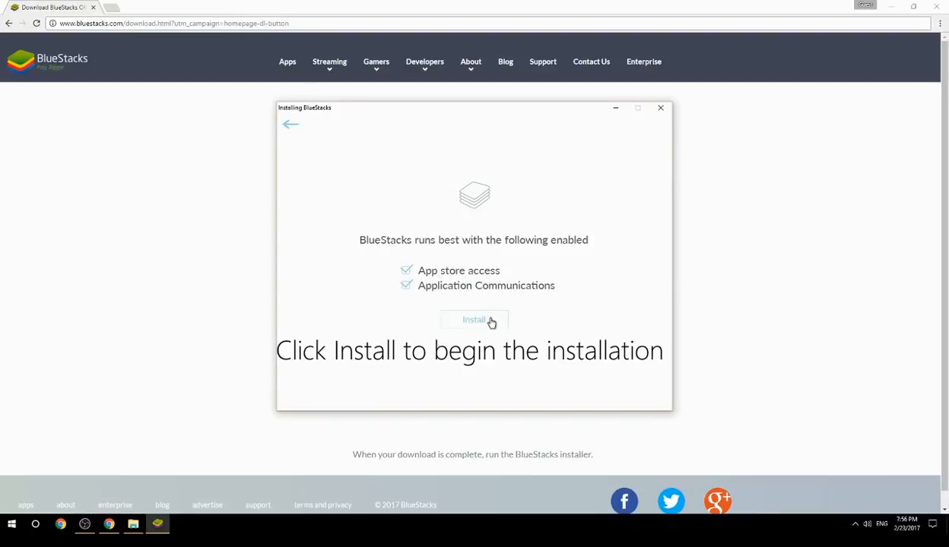
click(475, 319)
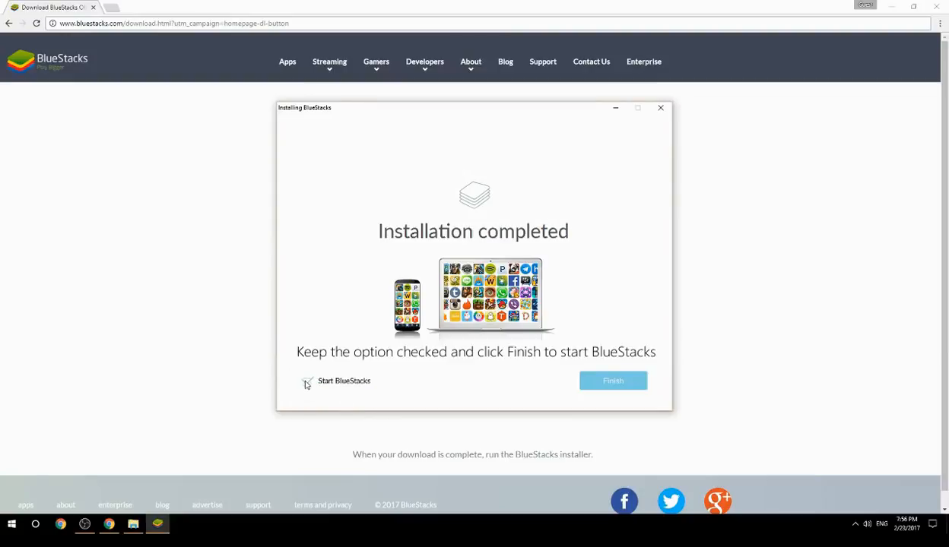
click(613, 380)
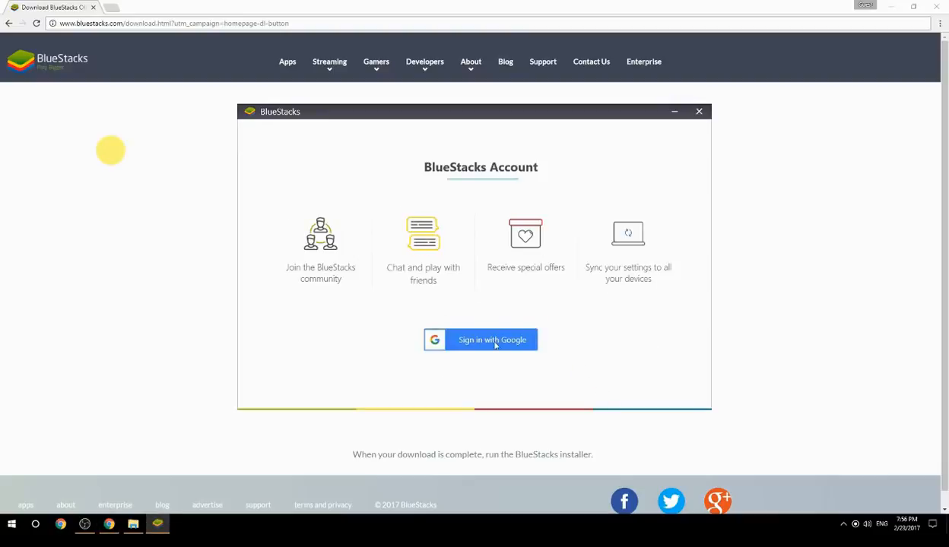
- Sign in with the Google account email and password and allow BlueStacks access to the account
click(480, 341)
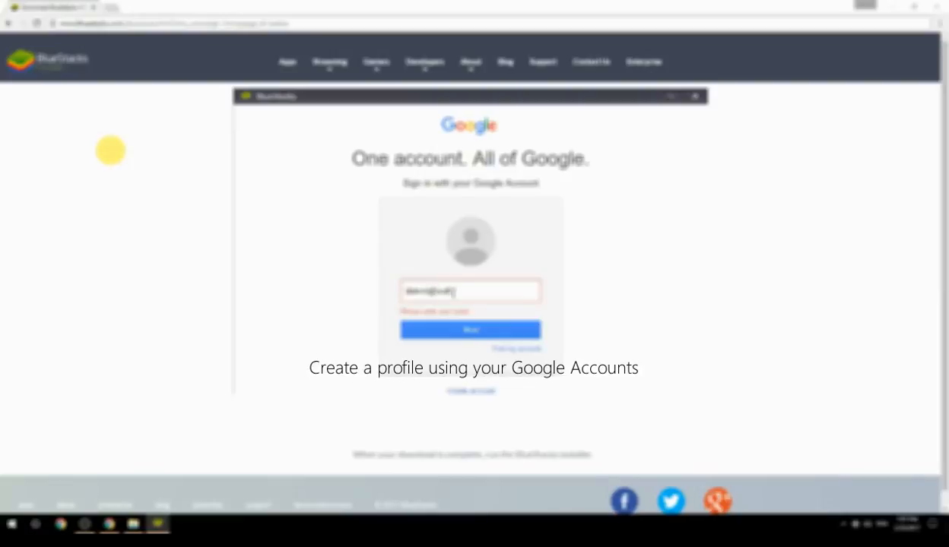
click(470, 330)
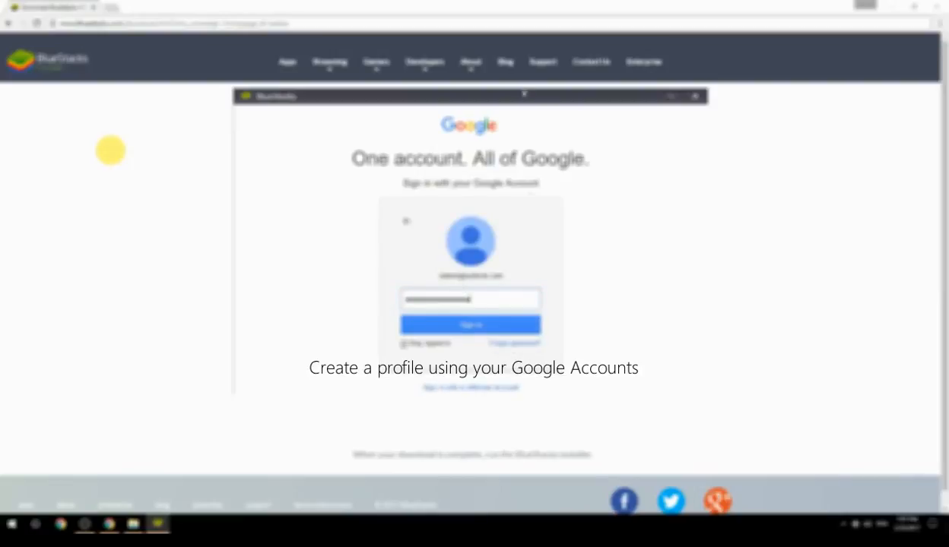
click(470, 325)
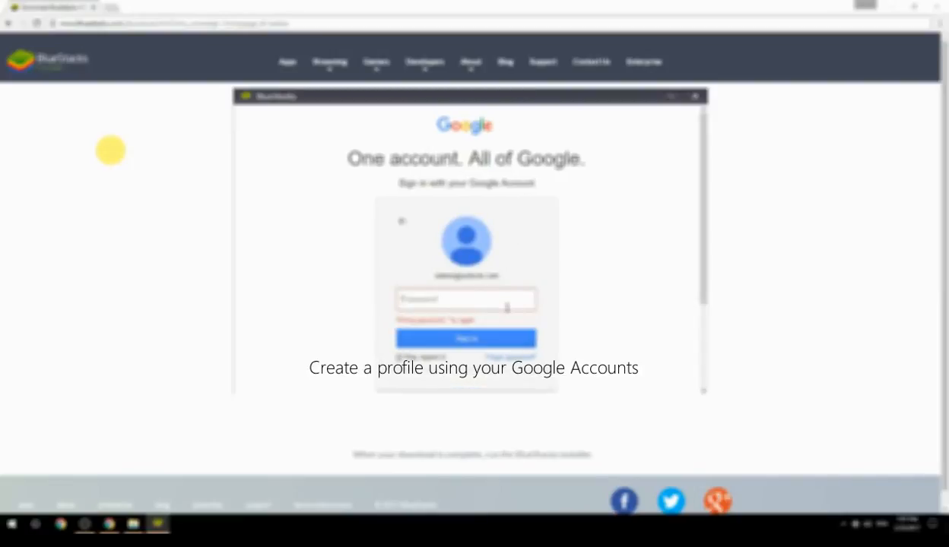
click(466, 339)
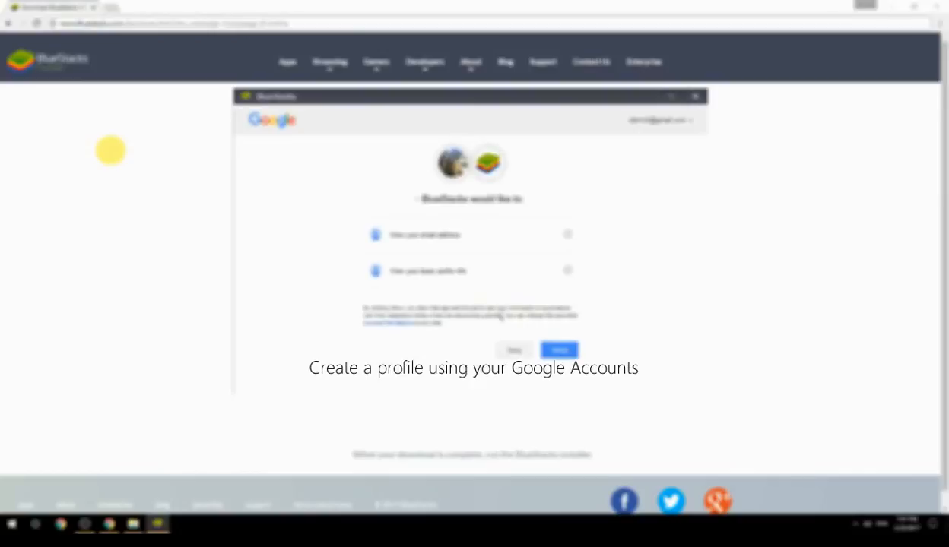
click(559, 349)
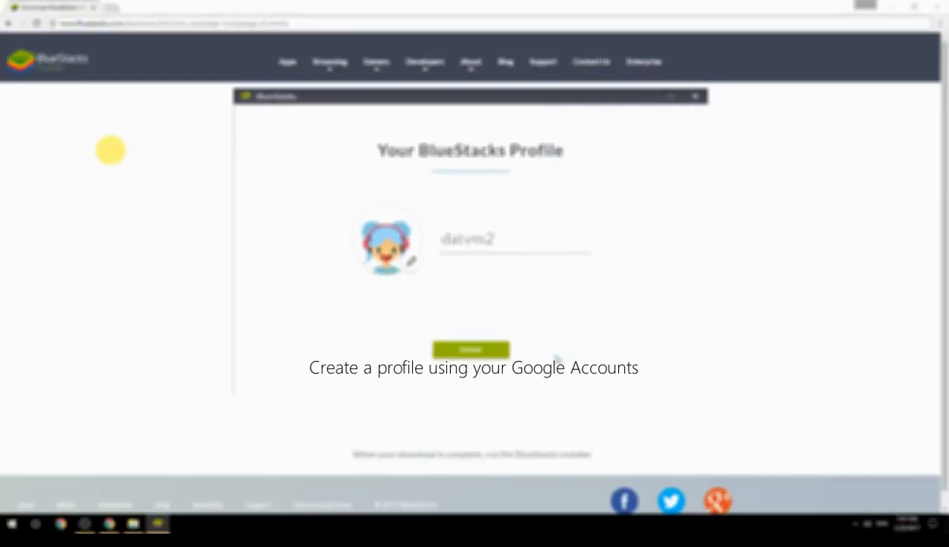
- Edit the BlueStacks profile name and confirm the profile
double_click(479, 239)
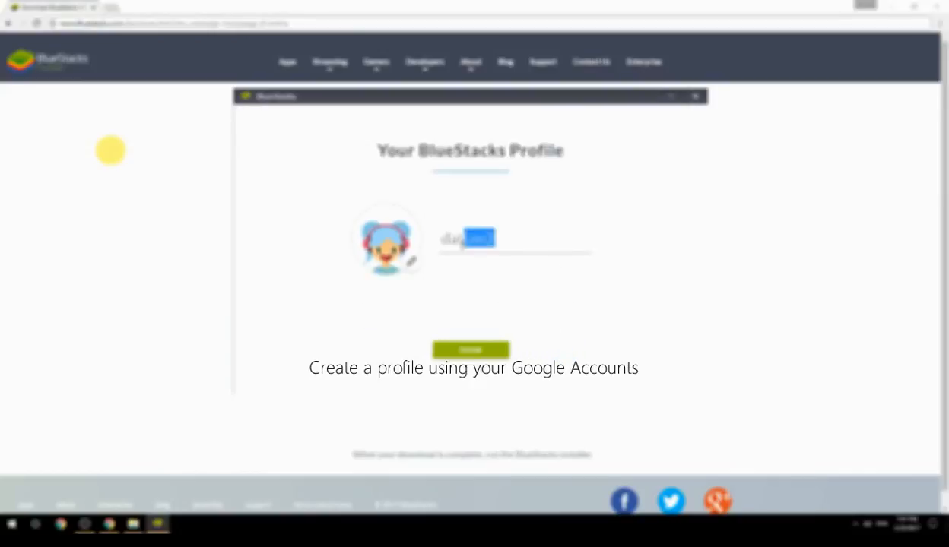
click(472, 349)
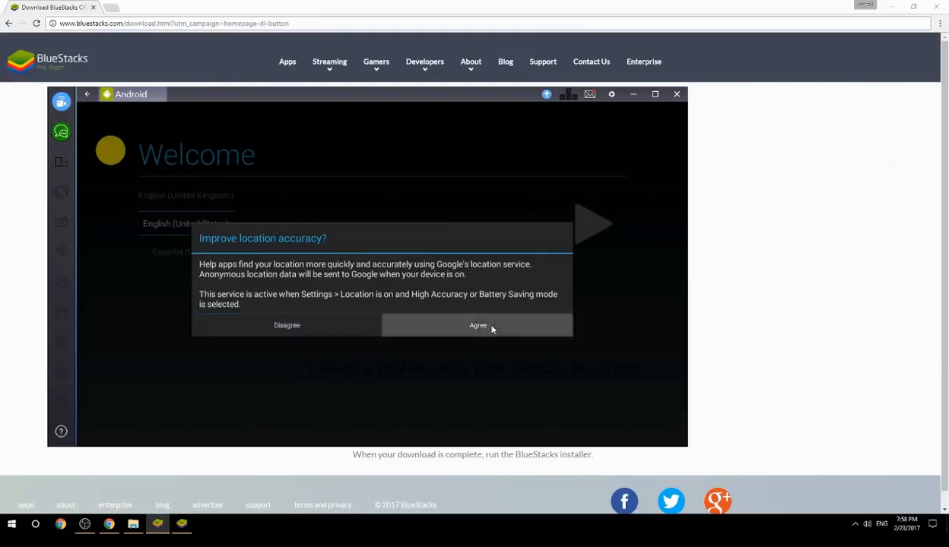
- Agree to improved location accuracy and start Android setup in English (United States)
click(477, 326)
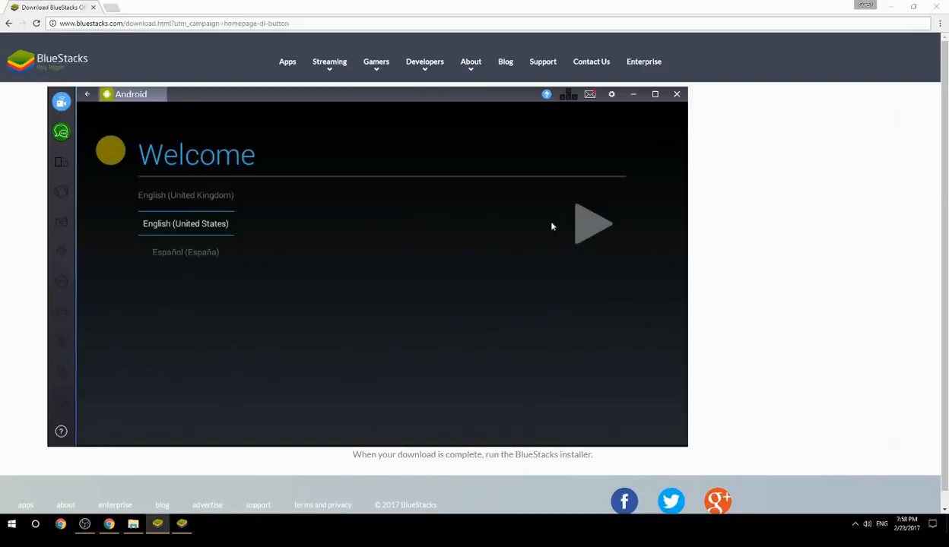
click(593, 224)
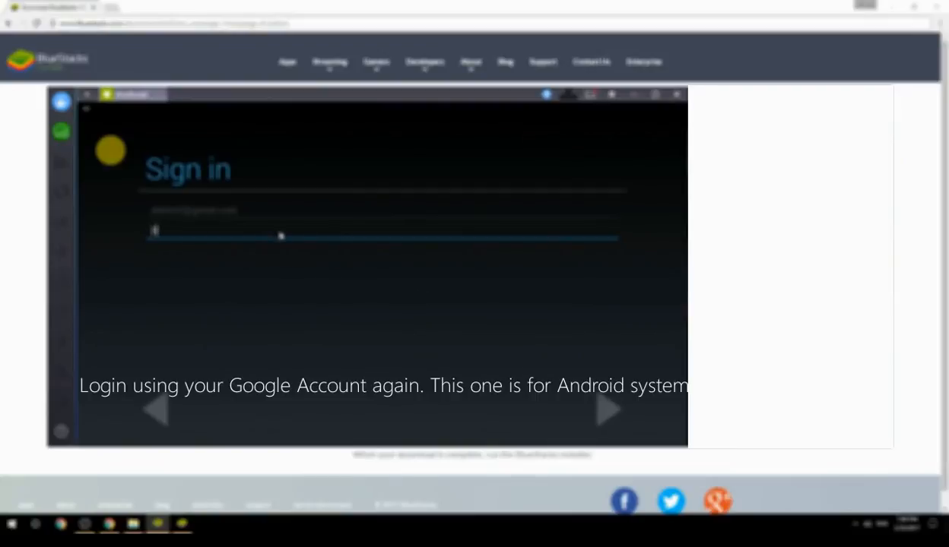
- Enter the Google credentials, accept the terms and continue past browser sign-in to the home screen
text(••••••••)
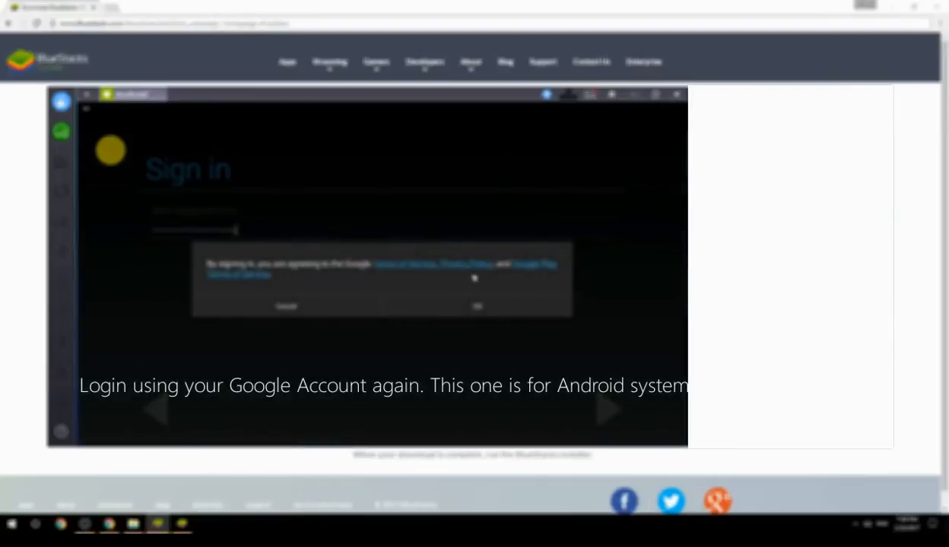
click(477, 305)
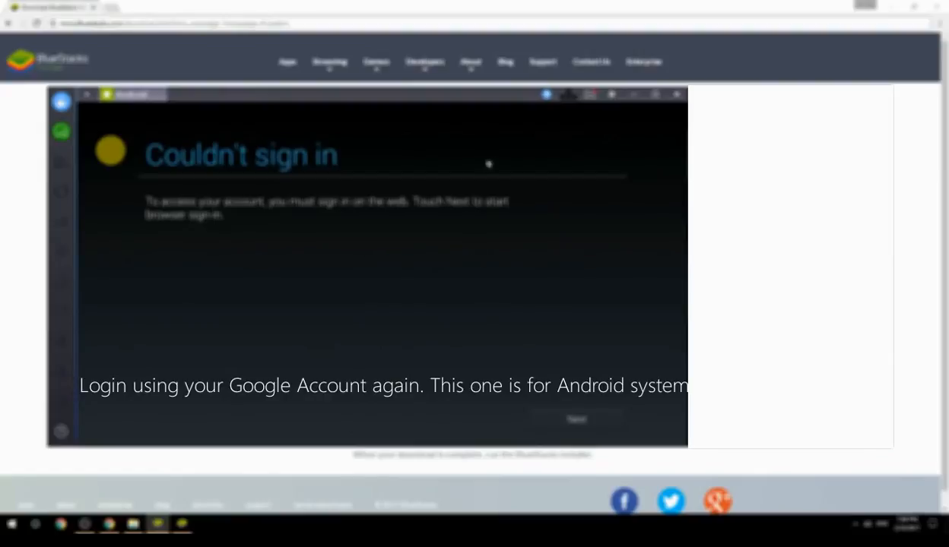
click(575, 420)
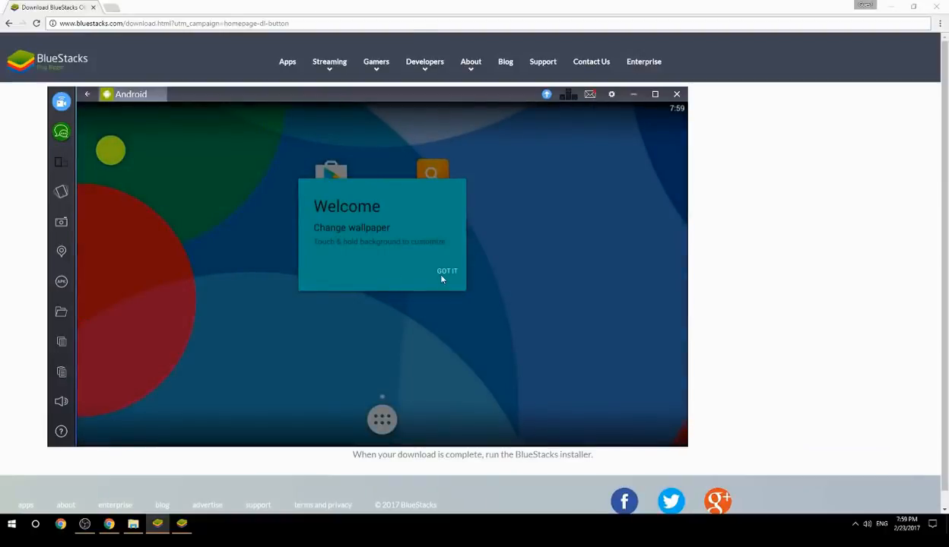
- Dismiss the wallpaper tip and What's new dialog, then launch the Play Store
click(447, 271)
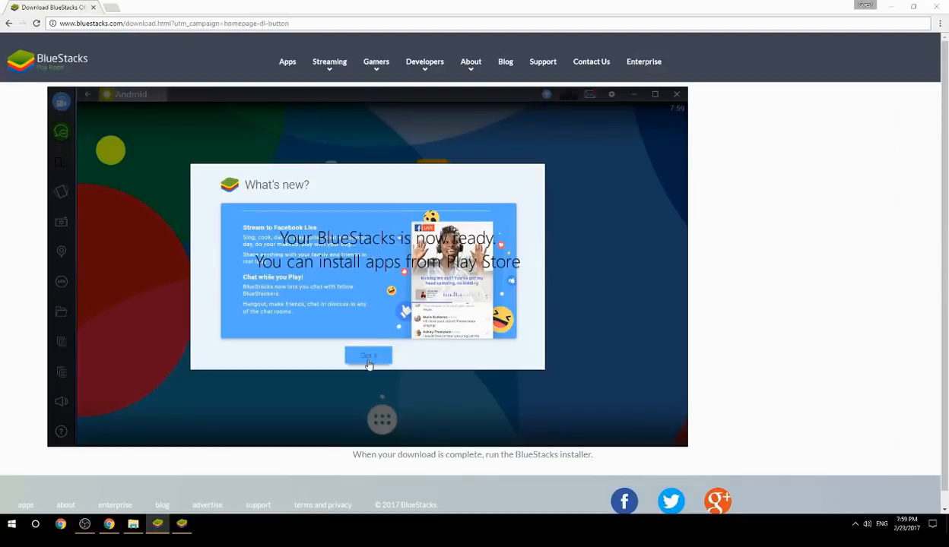
click(368, 356)
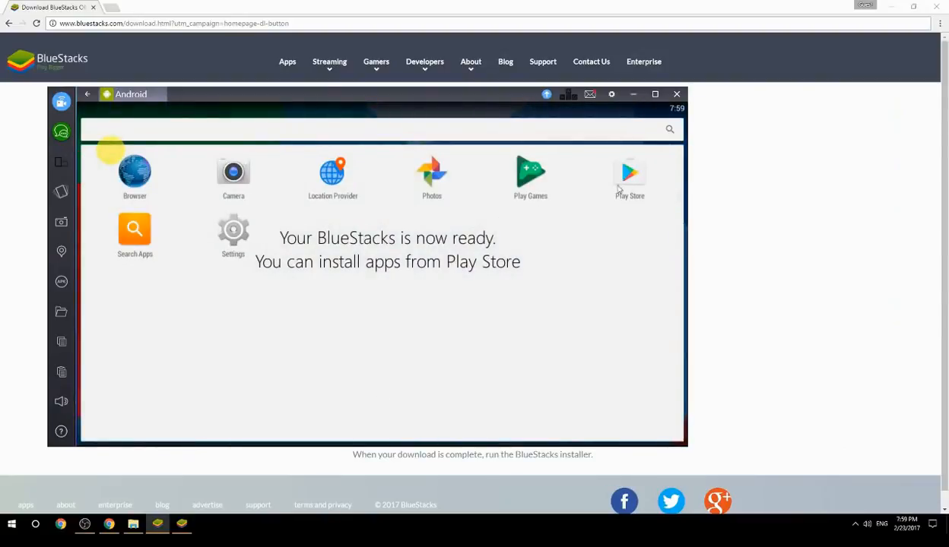
click(630, 170)
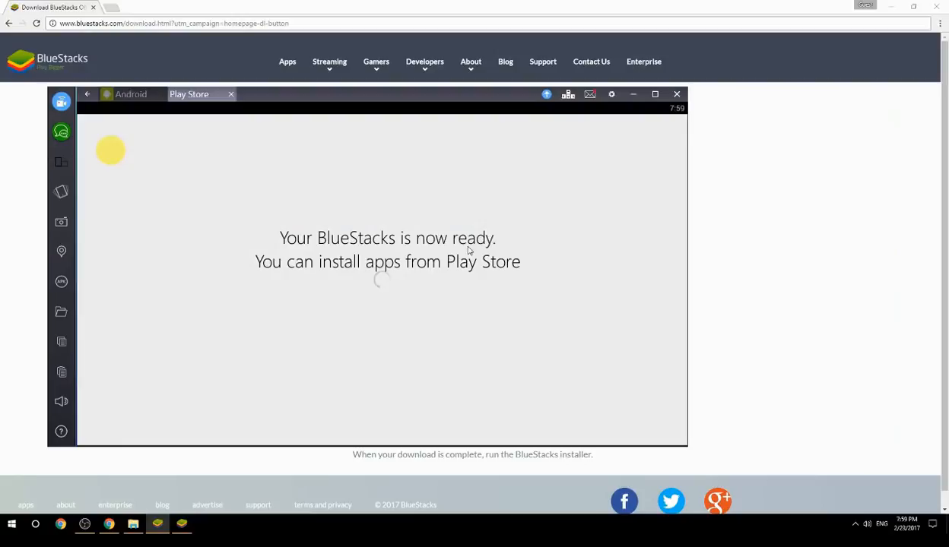